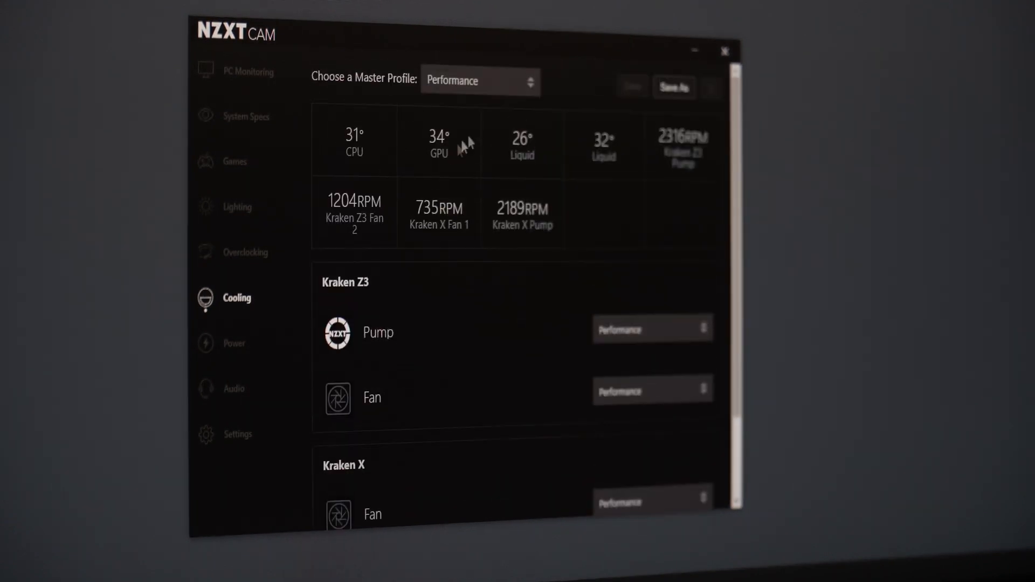
mouse_move(679, 69)
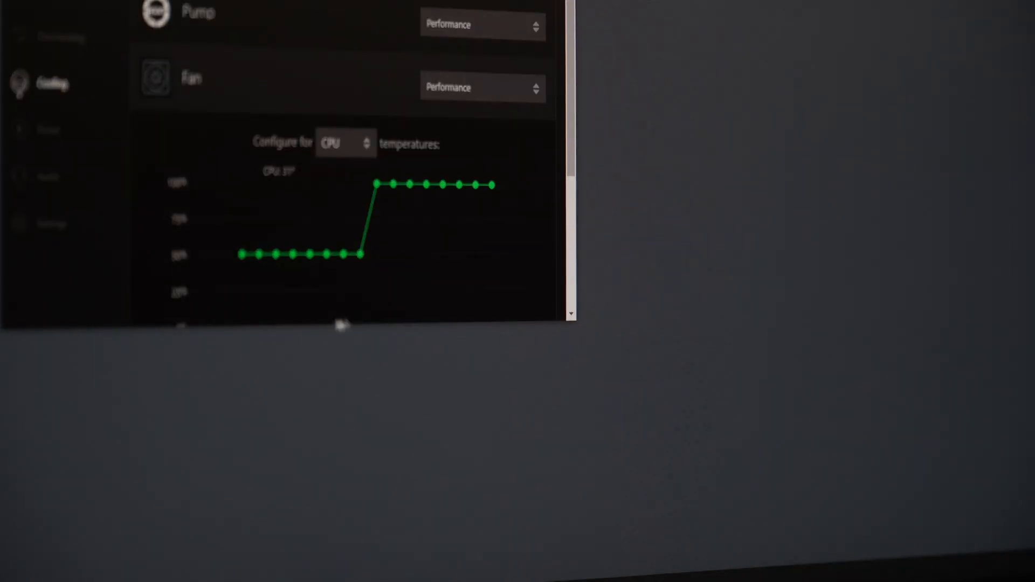
scroll(down, 3)
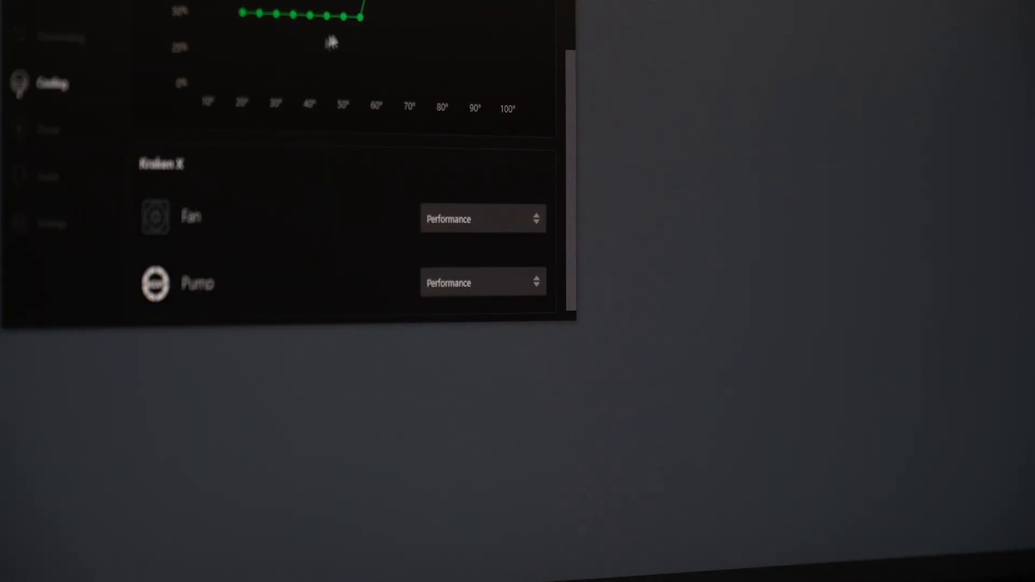
mouse_move(378, 44)
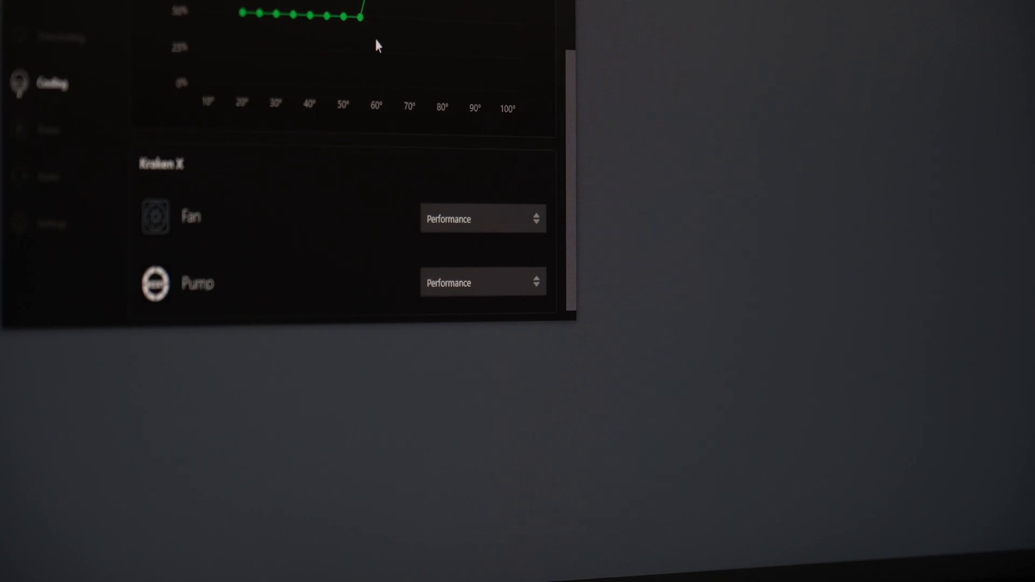
scroll(down, 3)
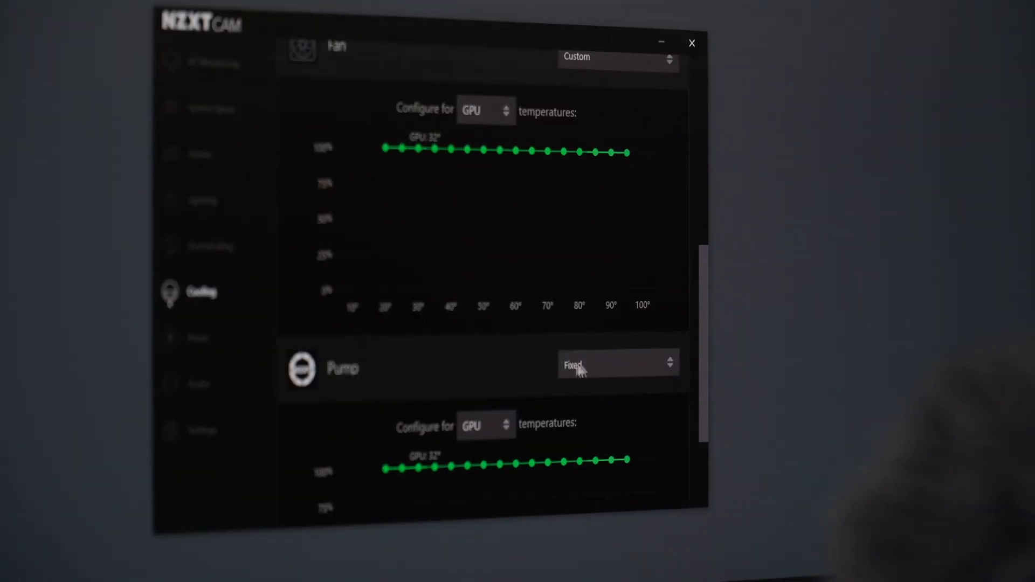
scroll(up, 3)
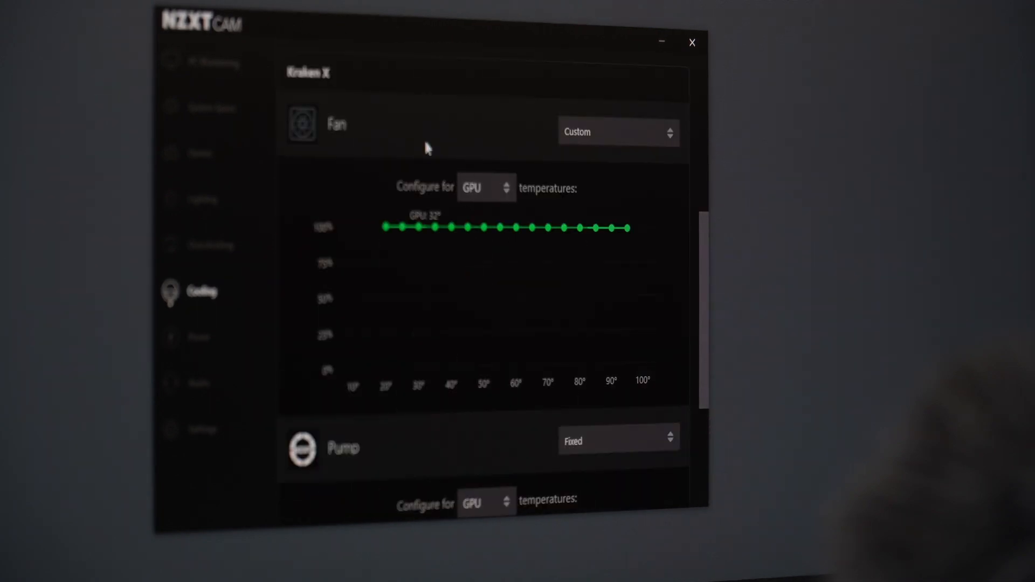
mouse_move(446, 139)
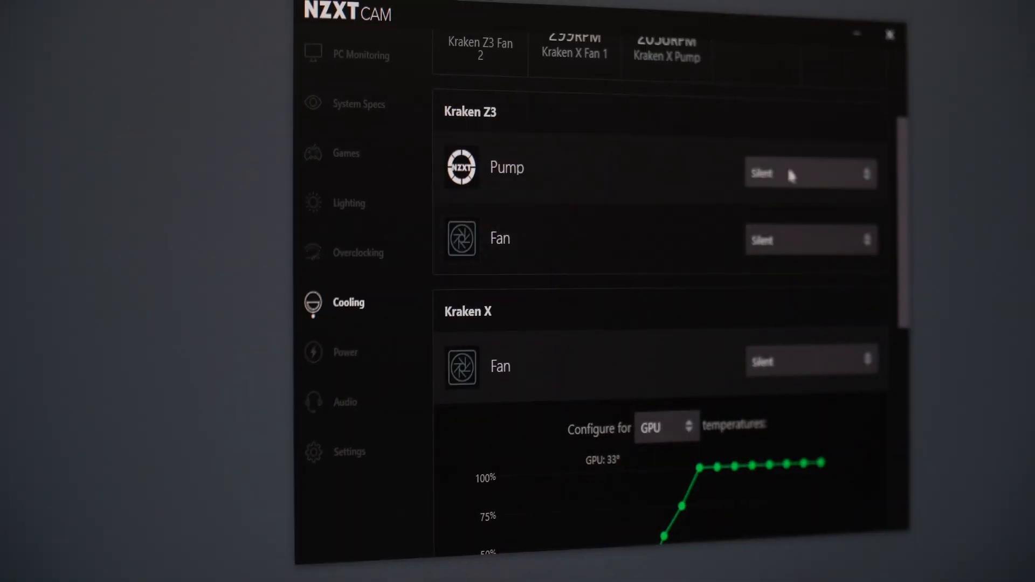
scroll(down, 3)
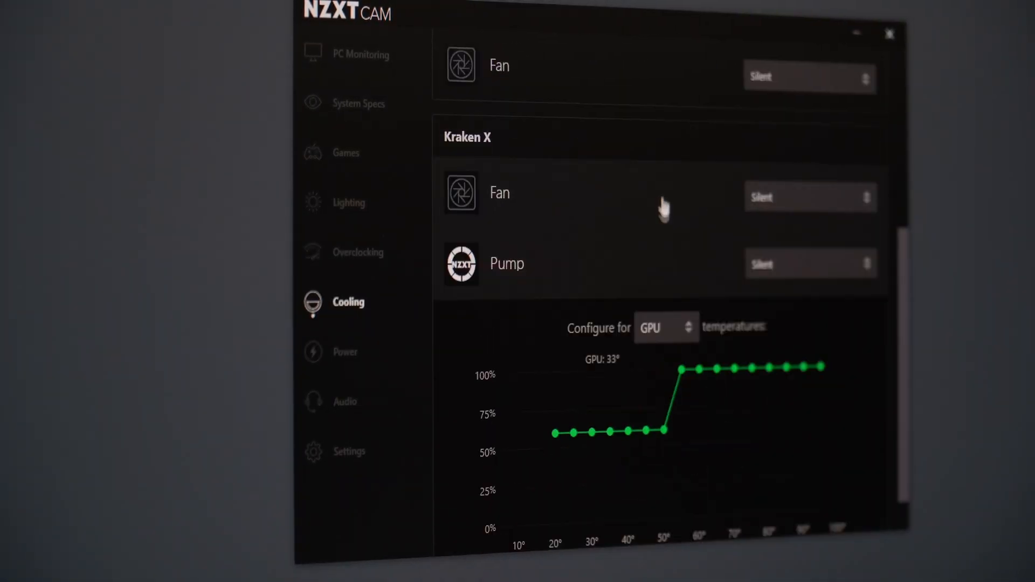
scroll(up, 3)
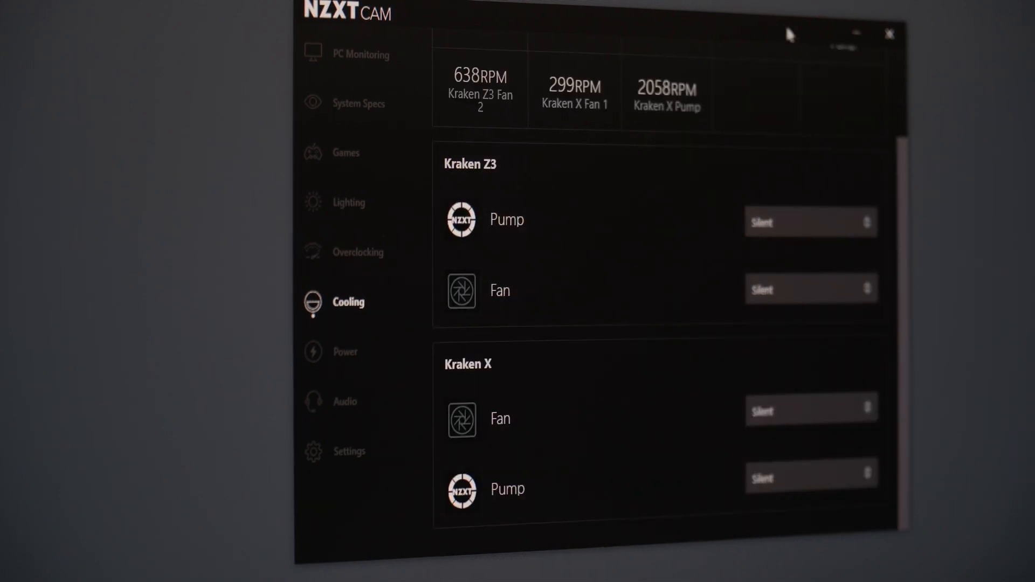